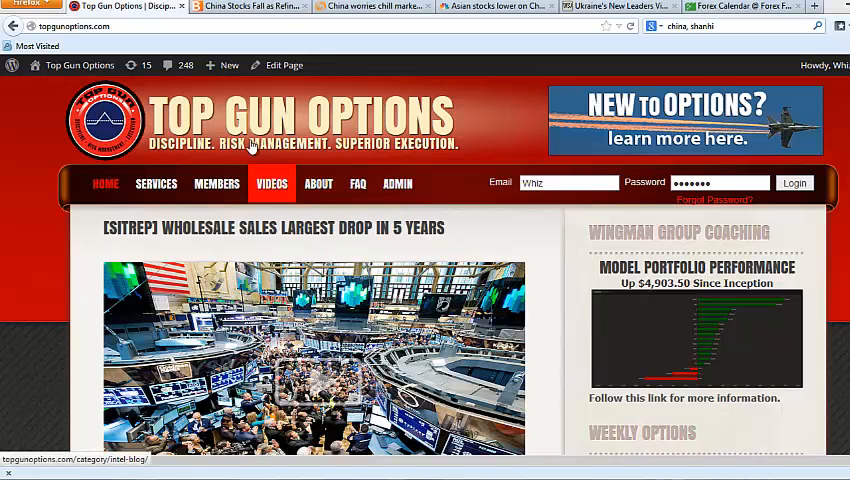
Switch to the Bloomberg 'China Stocks Fall as Refiners Drag Down Shanghai' article.
click(240, 8)
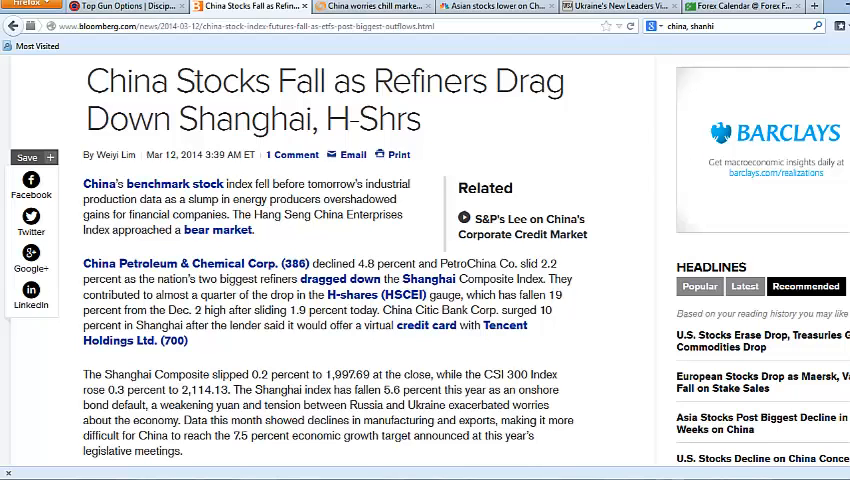
Scroll through the Bloomberg China stocks article to its end before moving to the WSJ Ukraine piece.
scroll(down, 3)
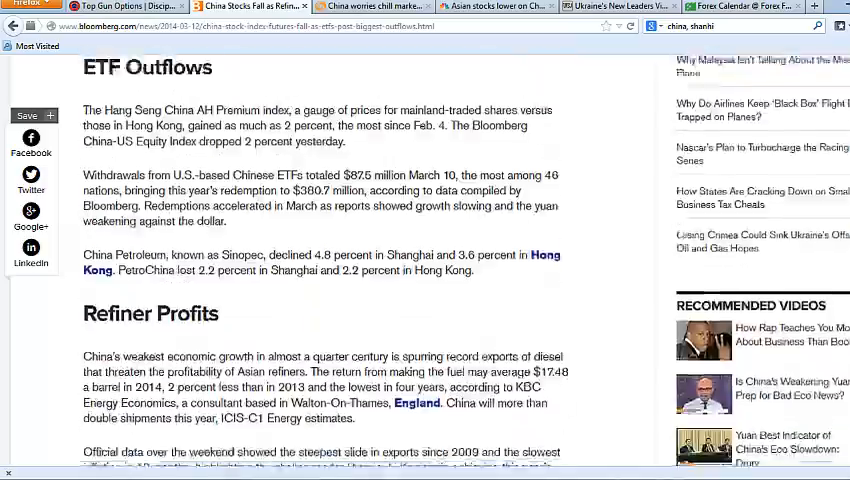
scroll(down, 3)
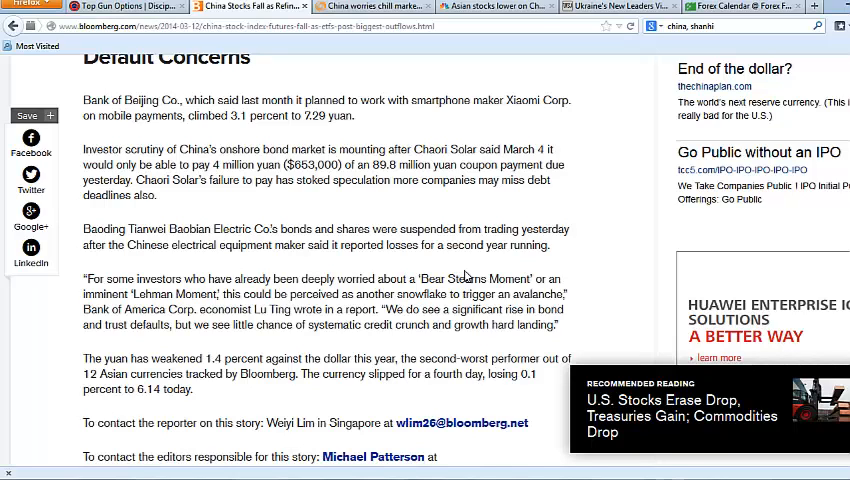
mouse_move(466, 276)
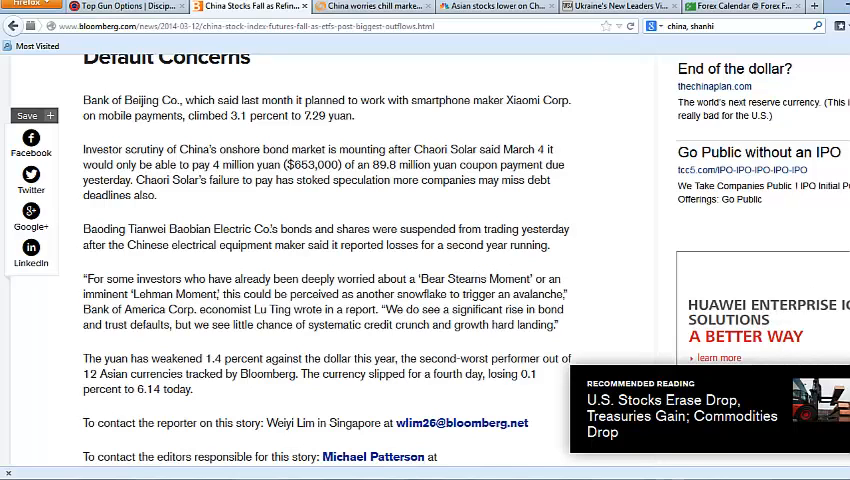
scroll(down, 3)
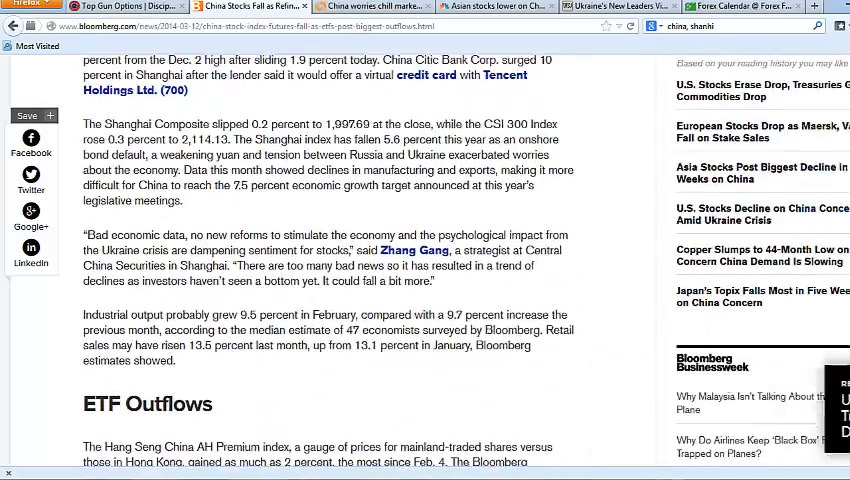
scroll(up, 3)
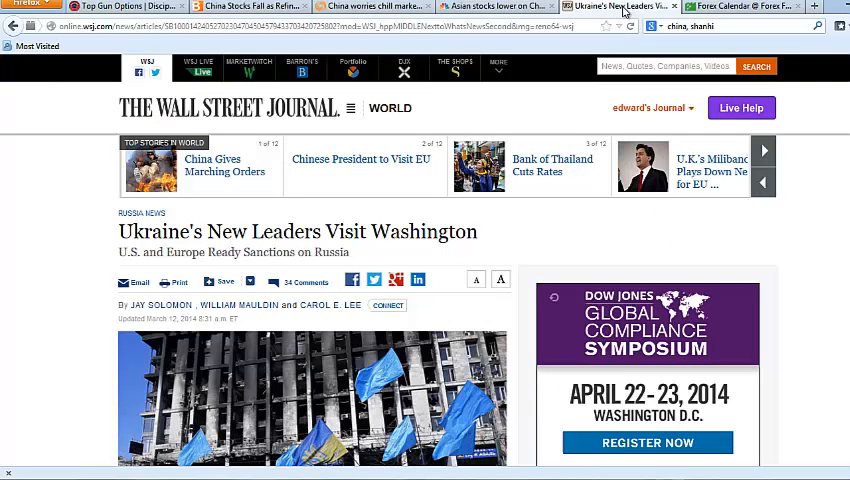
Scroll down the WSJ Ukraine article before moving to the Forex Factory calendar.
scroll(down, 3)
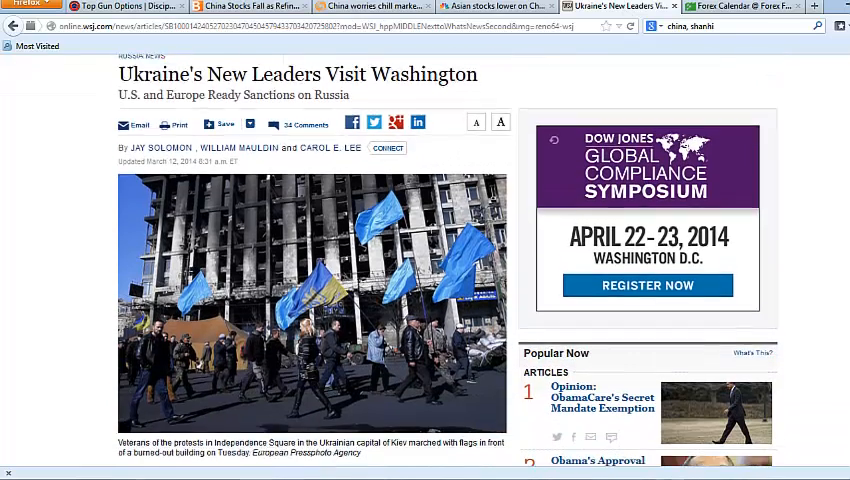
scroll(down, 3)
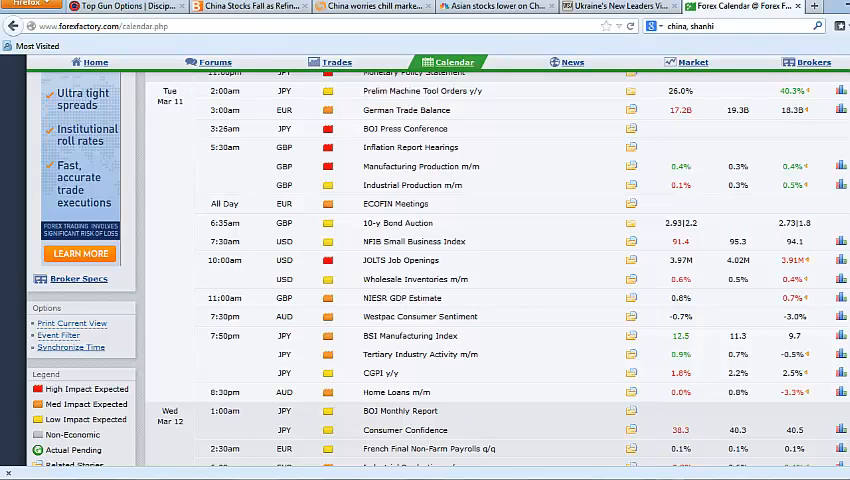
Scroll the Forex Factory calendar down through Thursday's Chinese industrial production and retail sales entries.
scroll(down, 3)
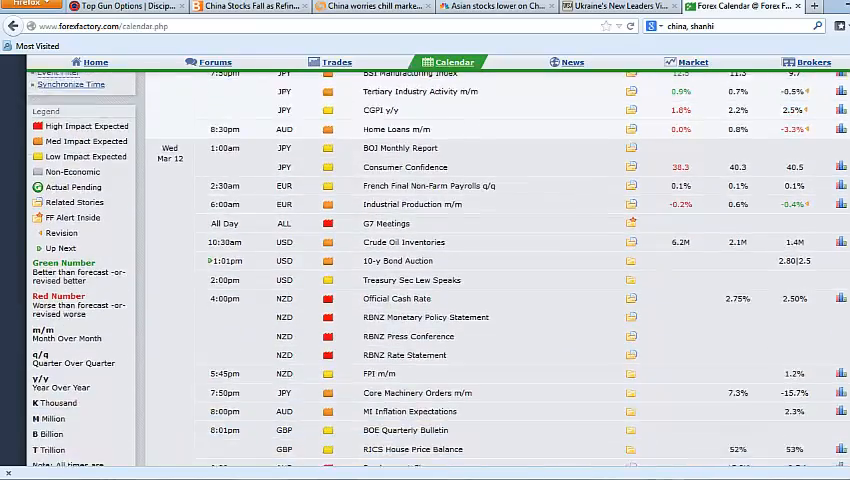
scroll(down, 3)
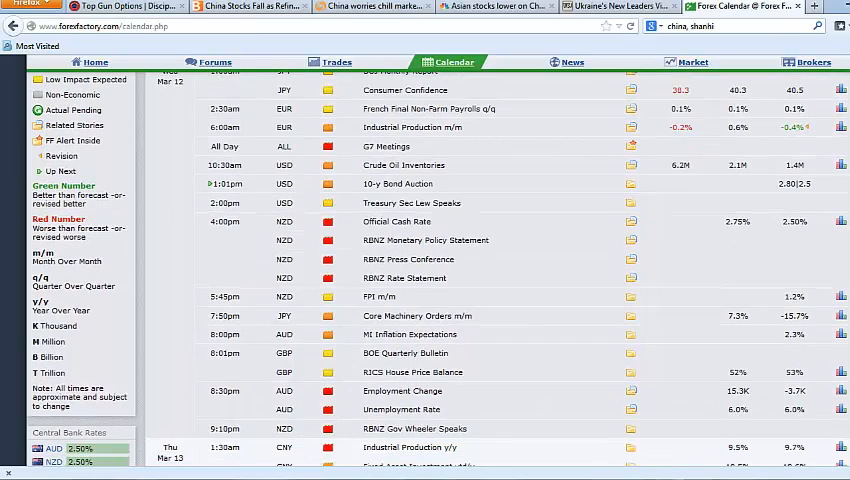
scroll(down, 3)
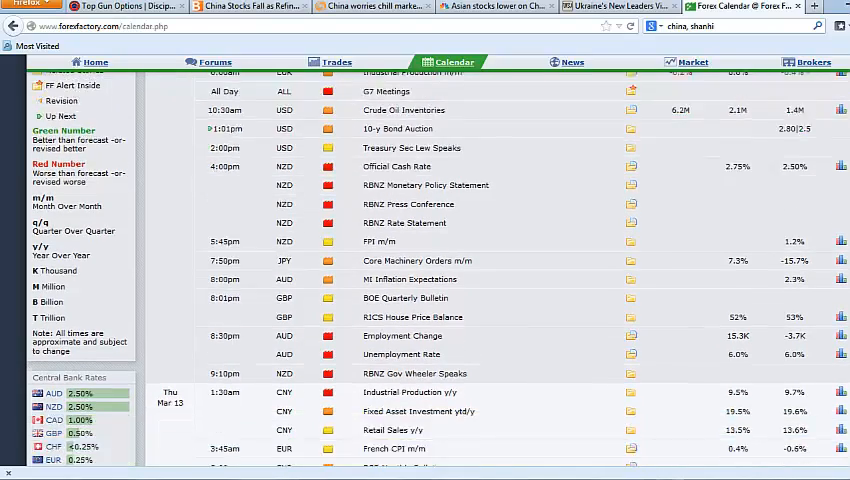
scroll(down, 3)
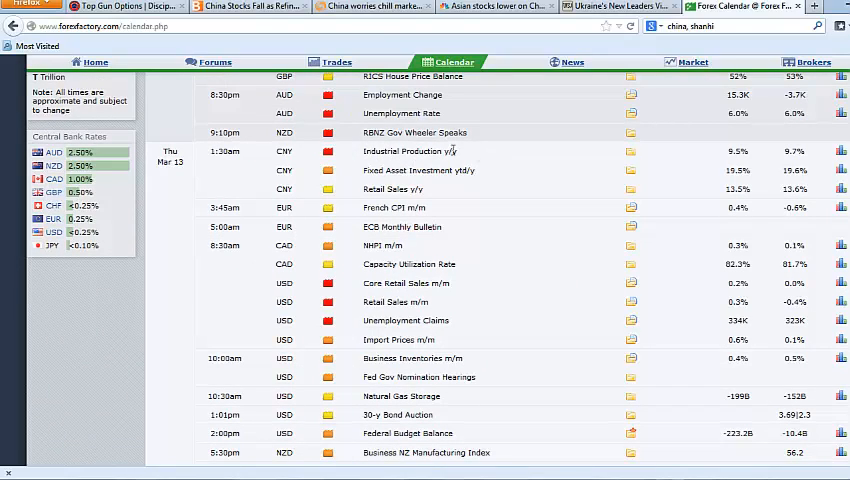
mouse_move(476, 162)
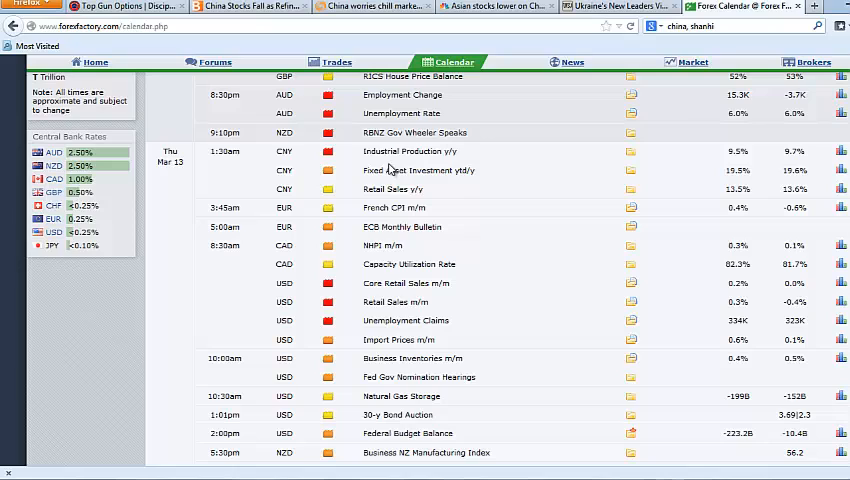
mouse_move(528, 168)
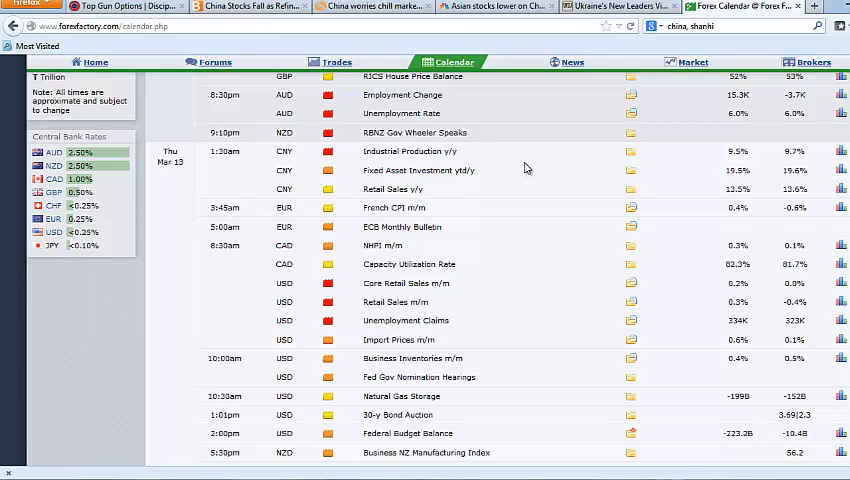
mouse_move(432, 200)
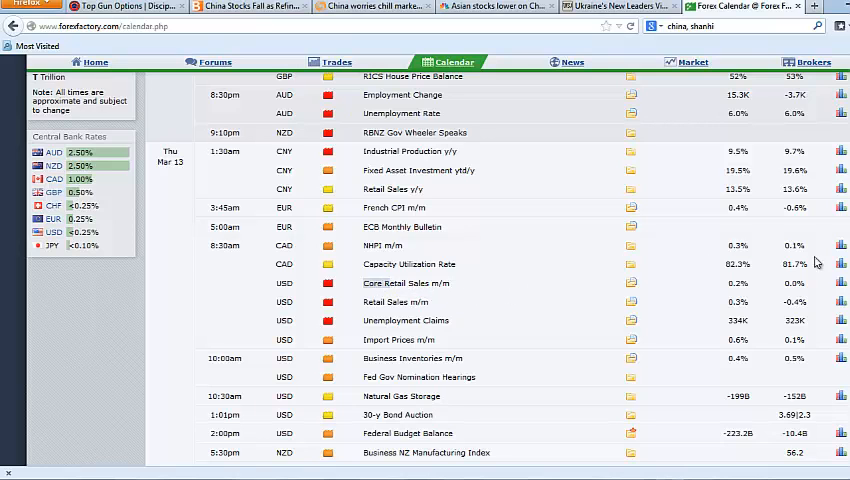
scroll(down, 3)
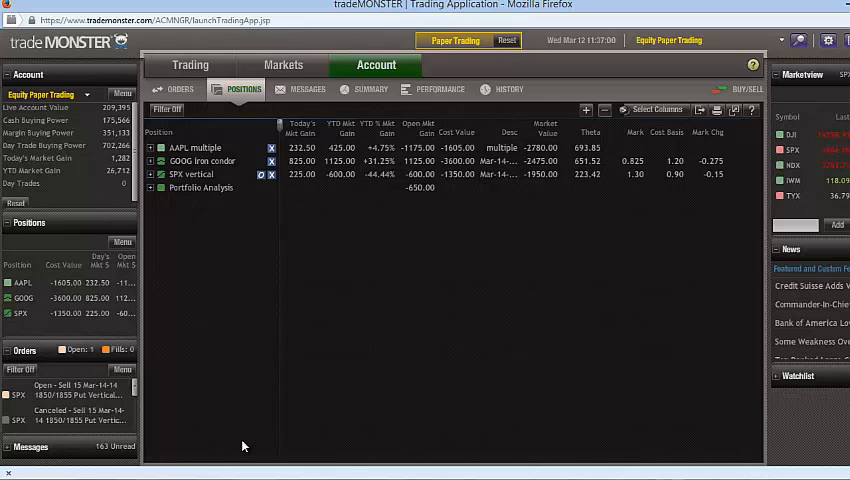
Show the tradeMONSTER account Performance chart of gains and losses per symbol.
click(196, 148)
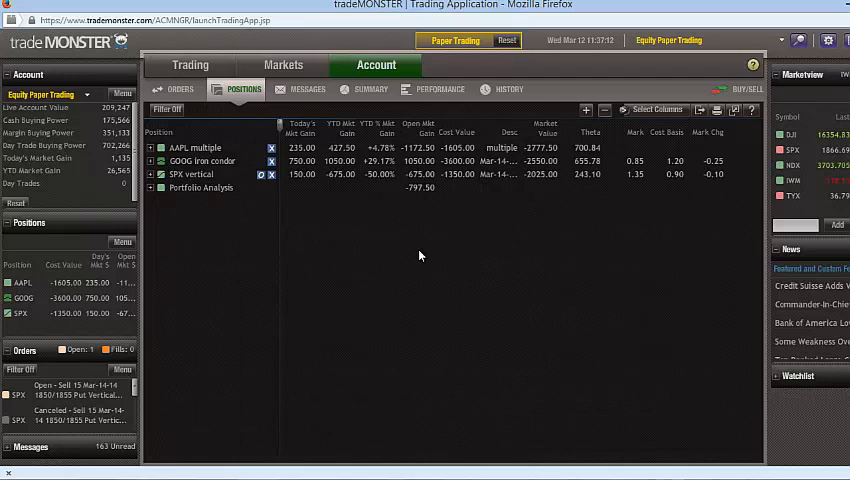
click(440, 88)
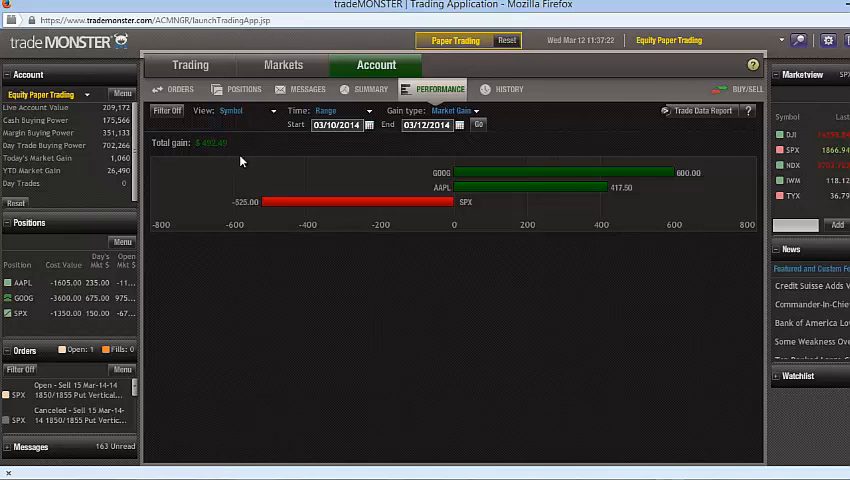
mouse_move(116, 180)
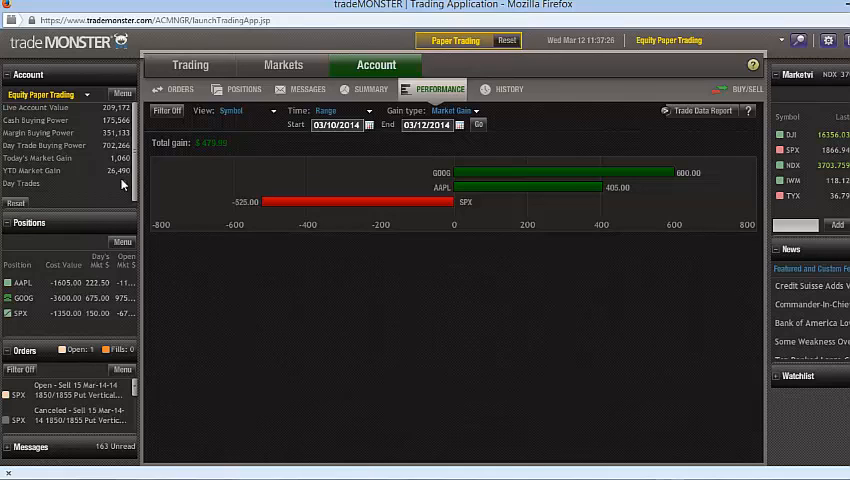
Set the performance chart time period to Month to Date.
click(344, 110)
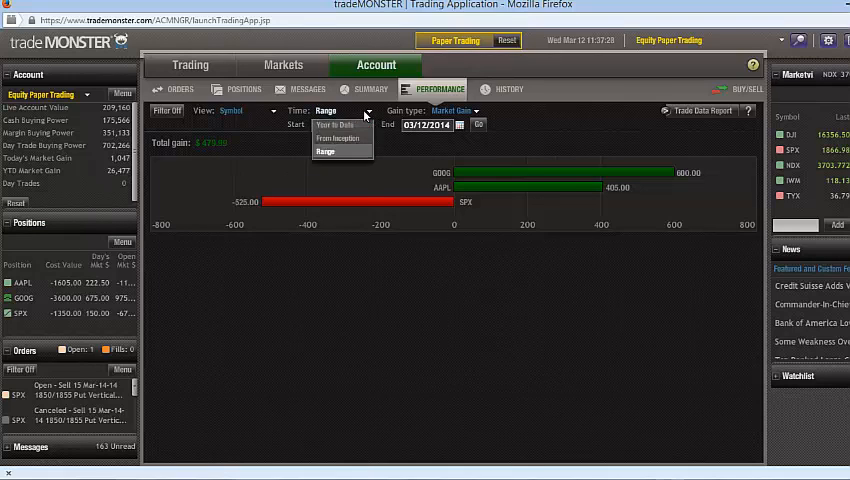
click(336, 124)
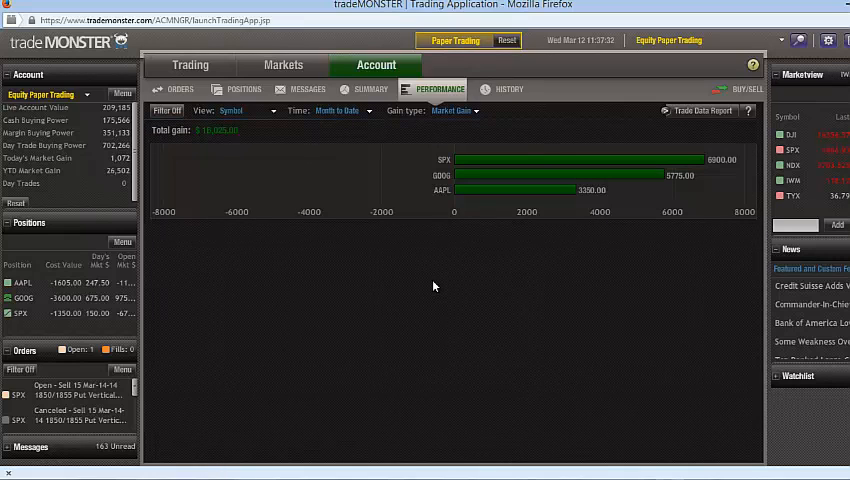
mouse_move(416, 294)
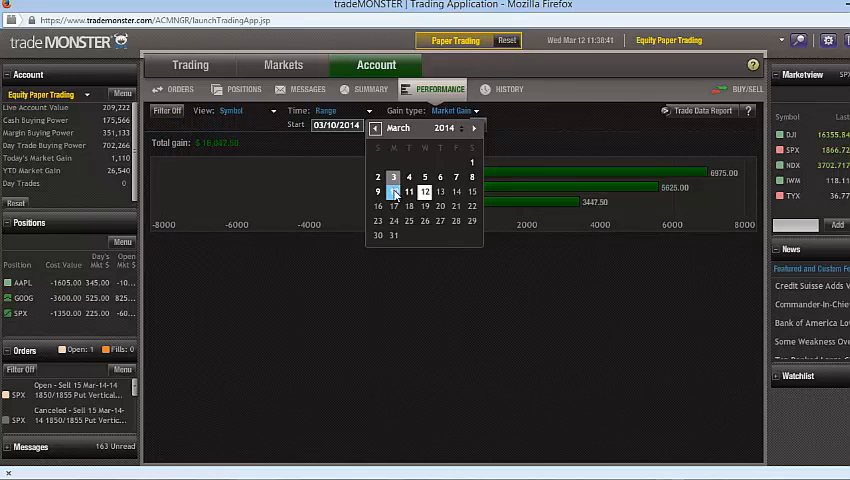
Apply a custom March start date, then return to the account Positions table.
click(424, 192)
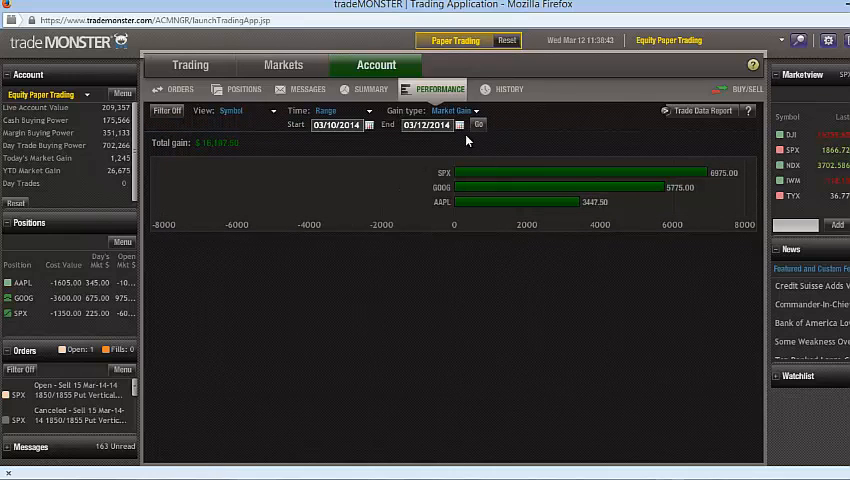
click(478, 124)
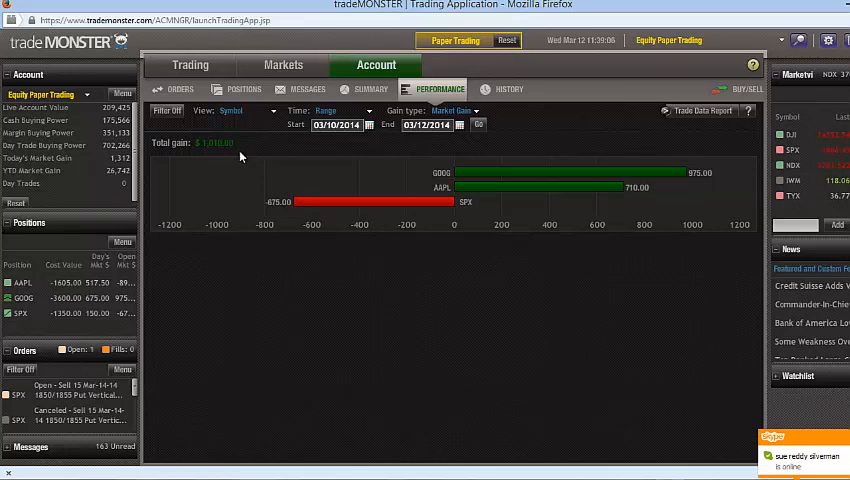
click(244, 88)
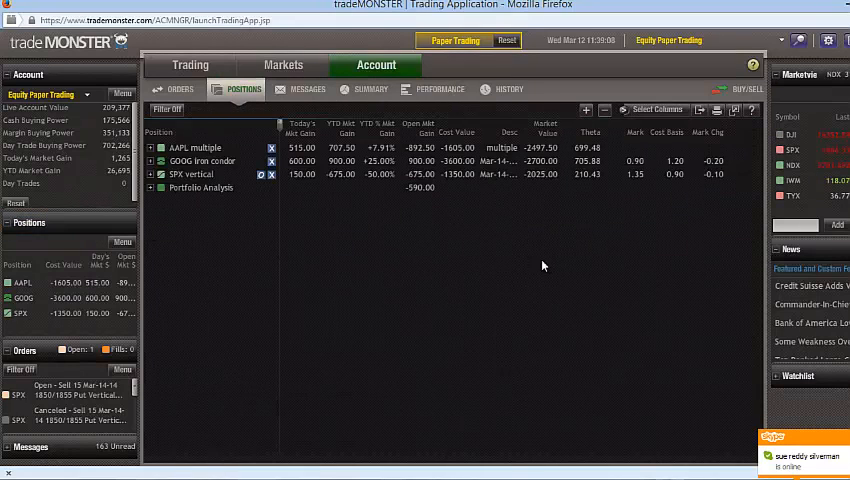